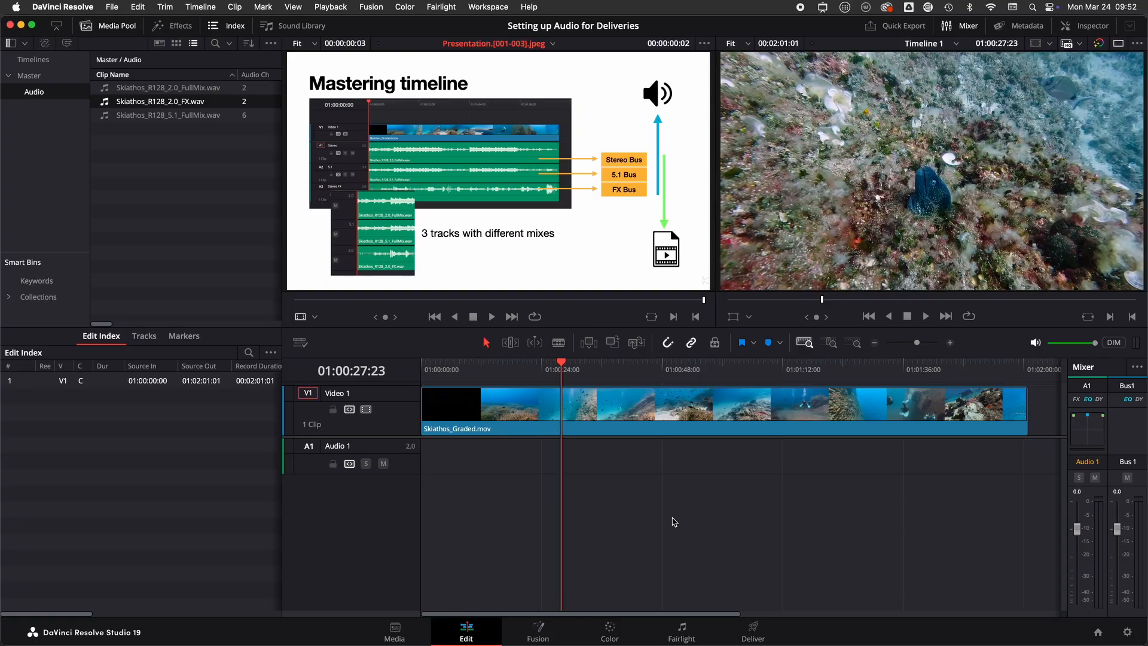
- Add a 5.1 audio track and another stereo track beneath the Stereo track
{"action": "left_click", "coordinate": [673, 520]}
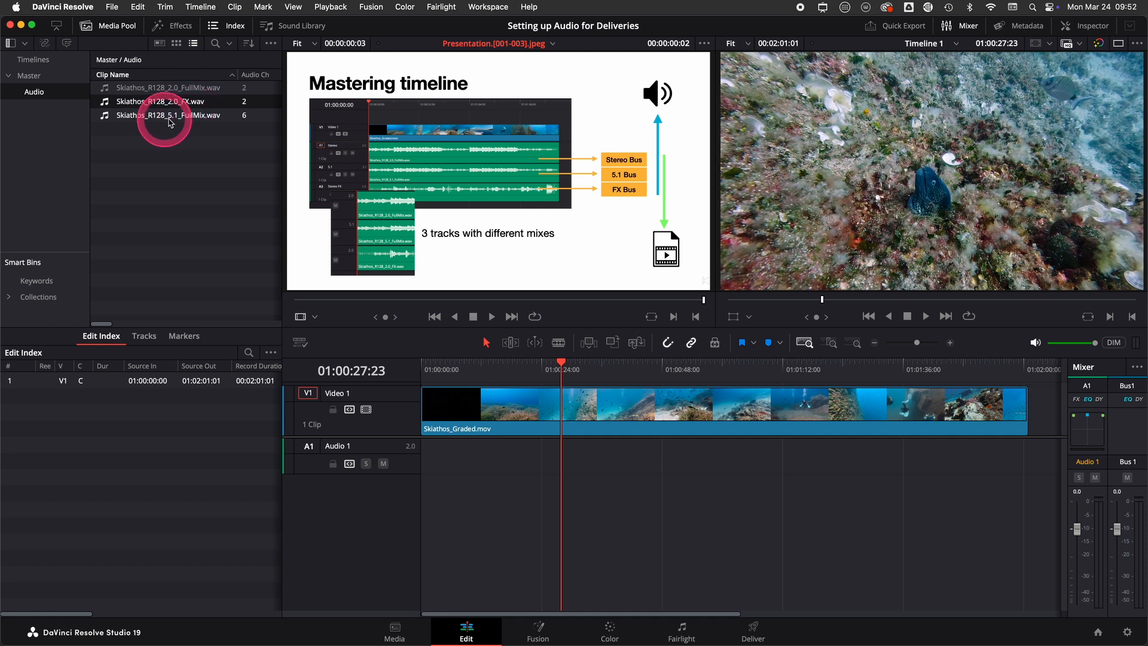
{"action": "mouse_move", "coordinate": [430, 559]}
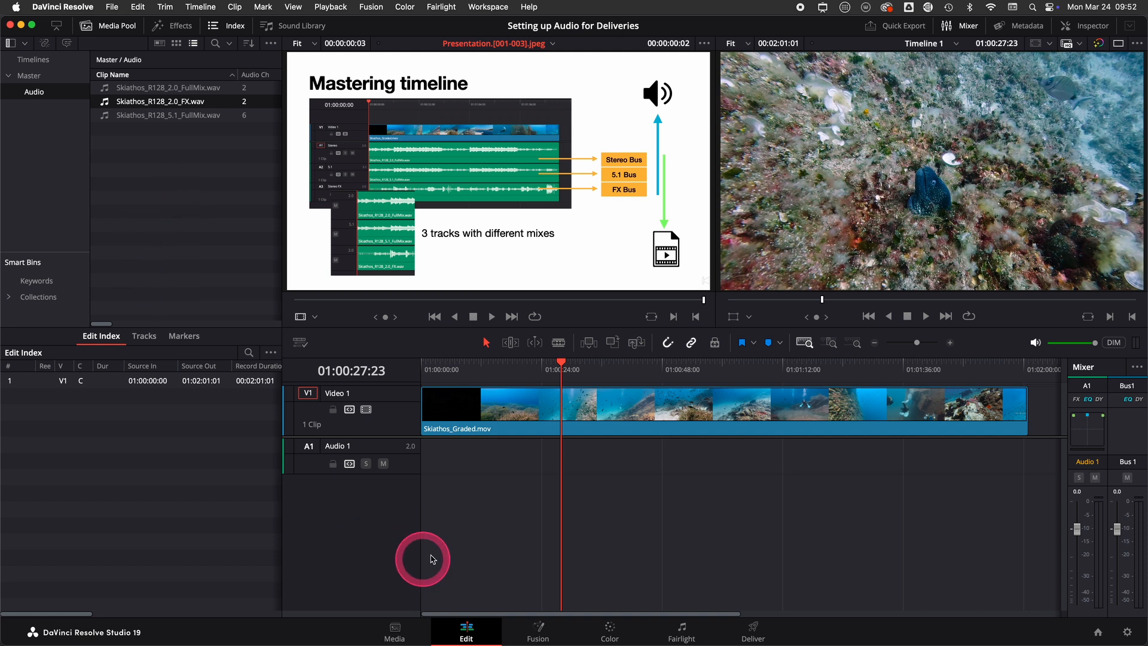
{"action": "mouse_move", "coordinate": [481, 527]}
{"action": "type", "text": "Stereo"}
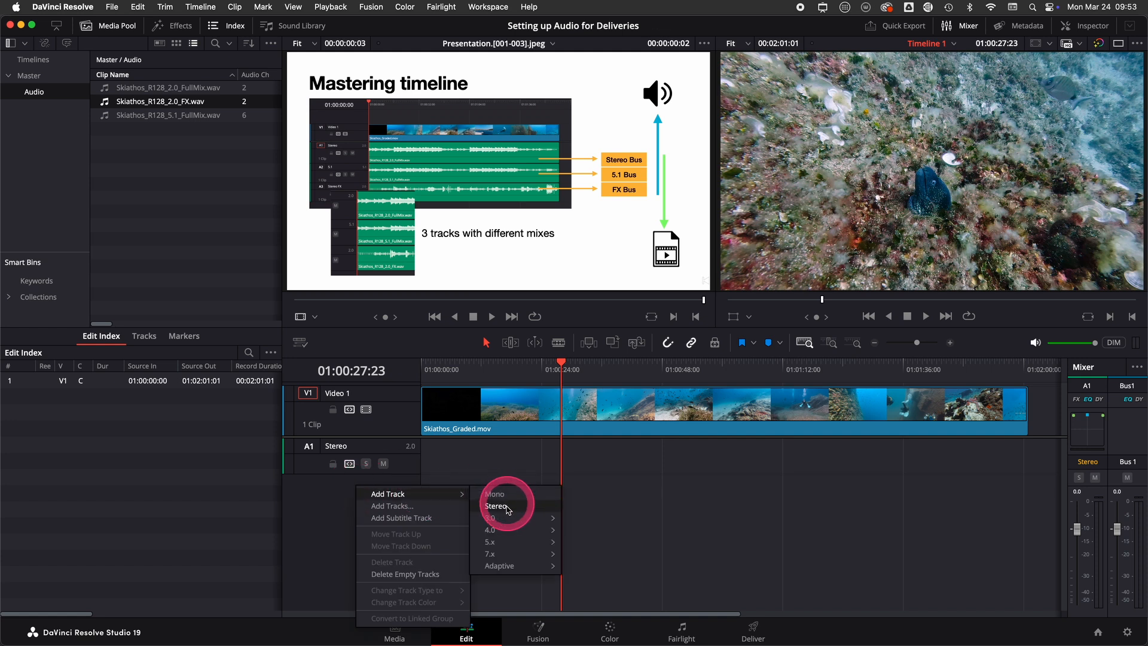
{"action": "mouse_move", "coordinate": [489, 541]}
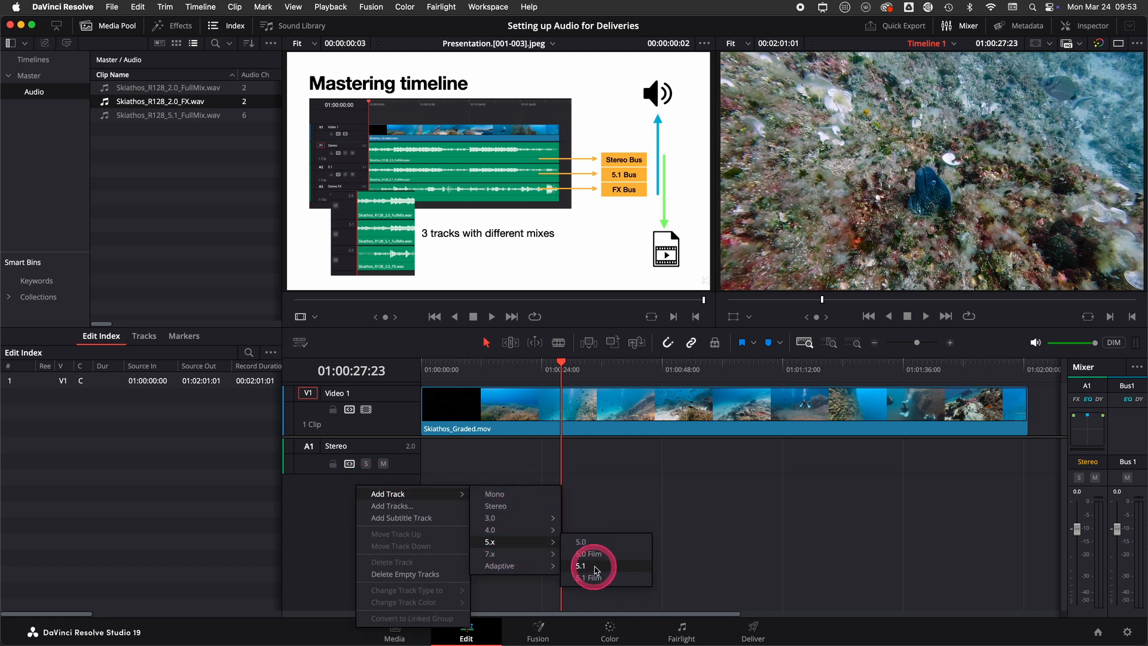
{"action": "left_click", "coordinate": [590, 568]}
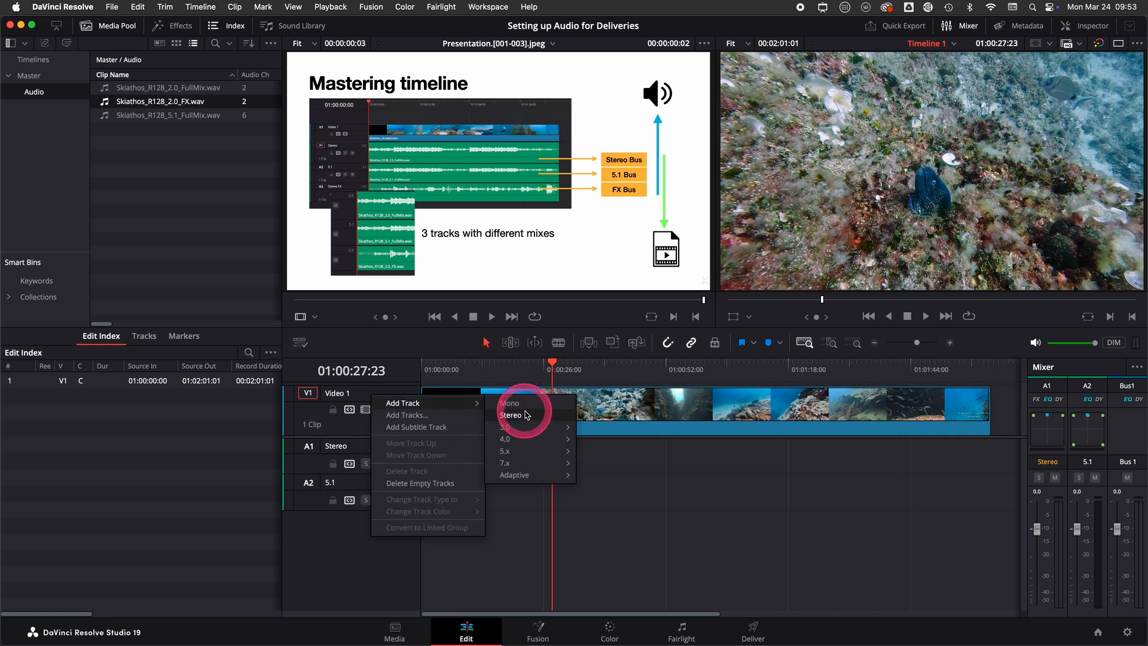
{"action": "left_click", "coordinate": [510, 415]}
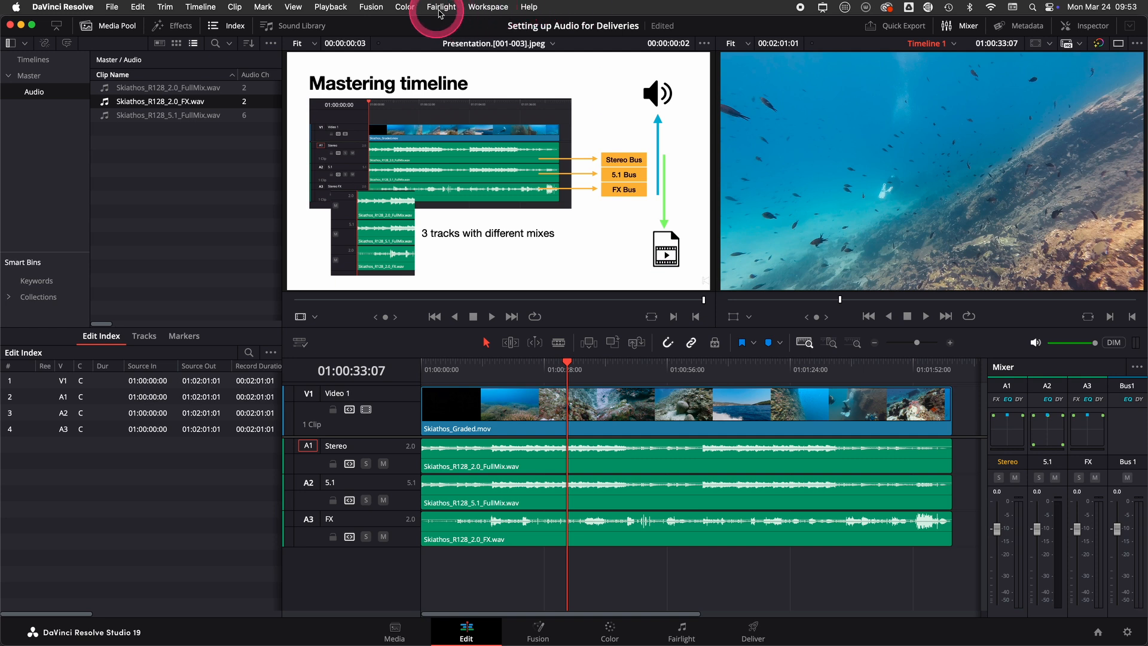
- In Fairlight Bus Format, rename Bus 1 to Stereo
{"action": "left_click", "coordinate": [441, 7]}
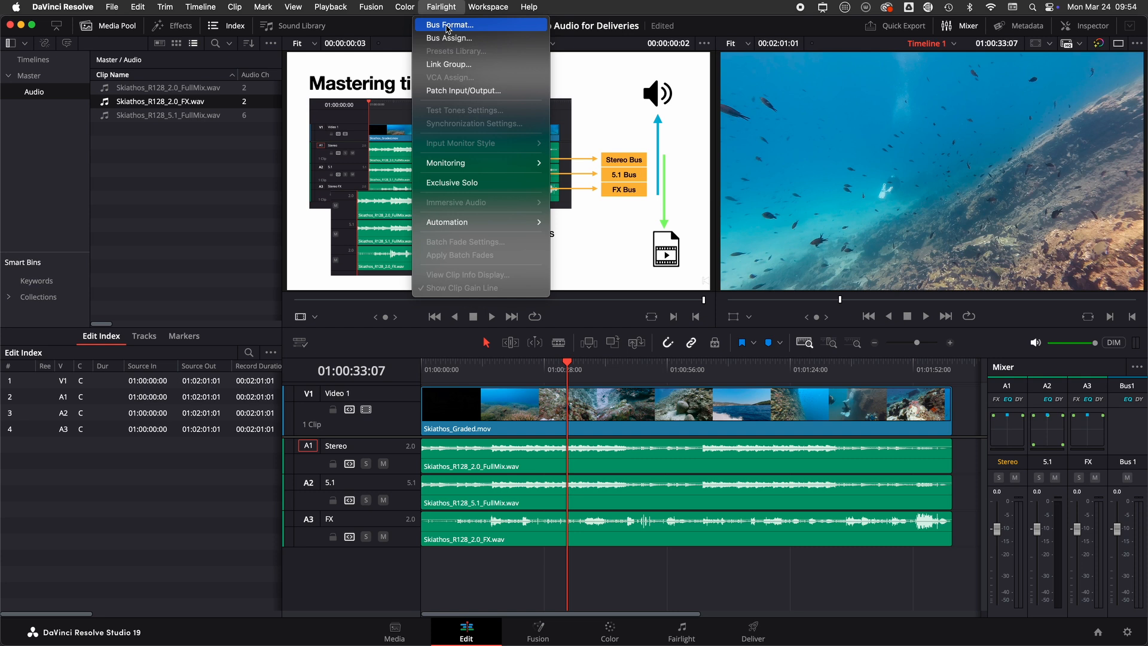
{"action": "left_click", "coordinate": [448, 23]}
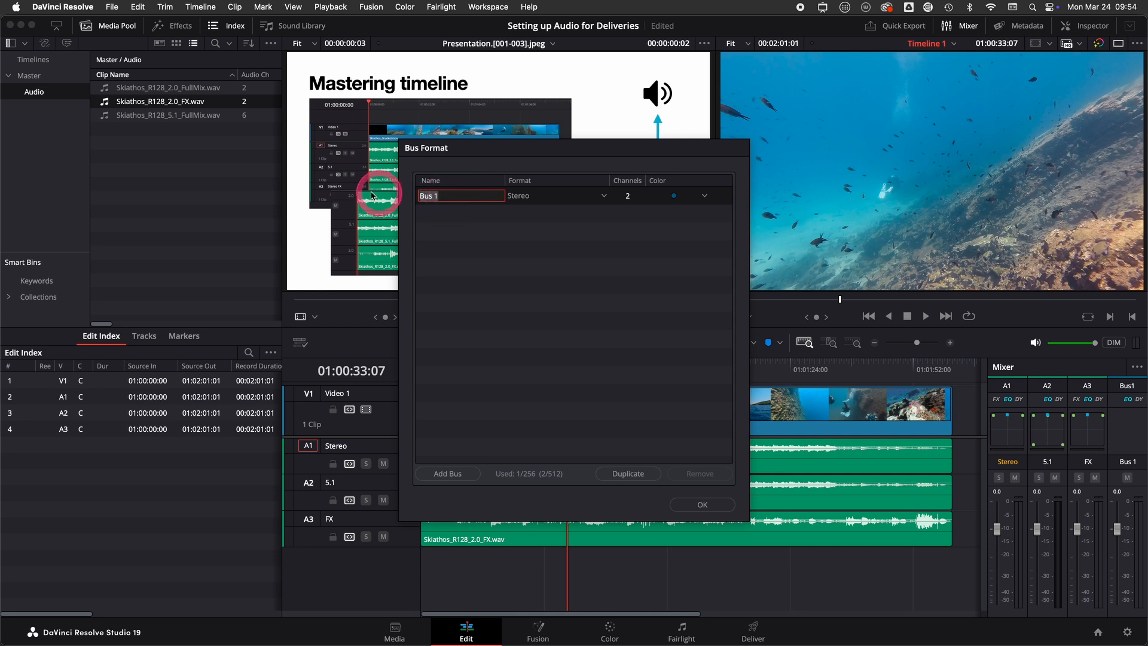
{"action": "type", "text": "Stereo"}
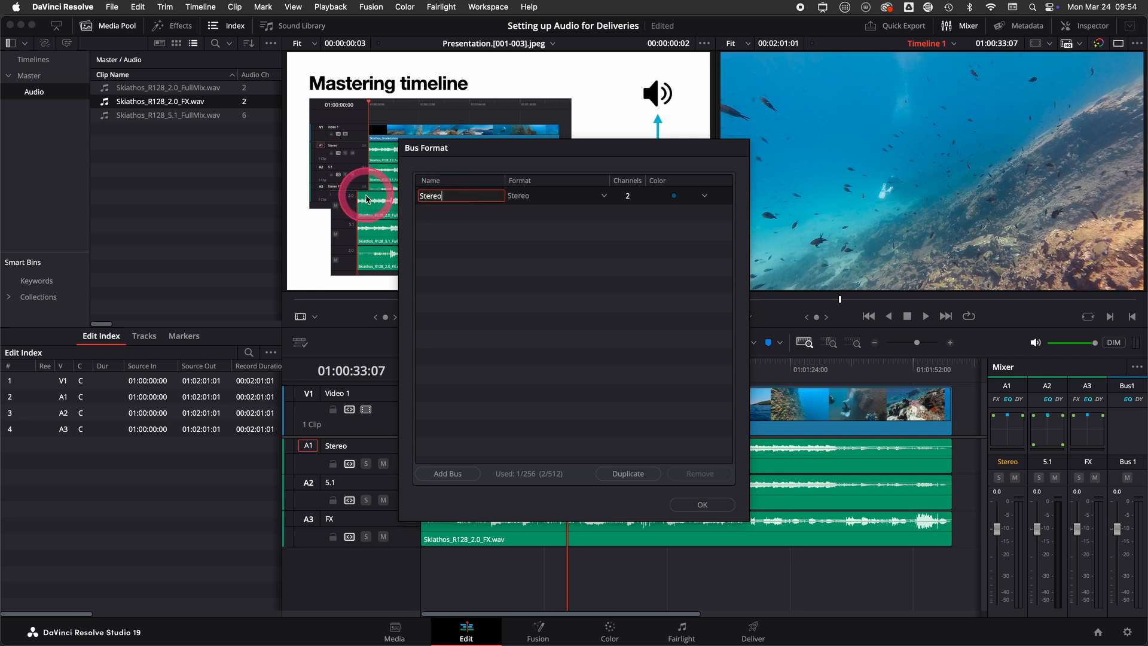
{"action": "left_click", "coordinate": [447, 474]}
{"action": "type", "text": "5.1"}
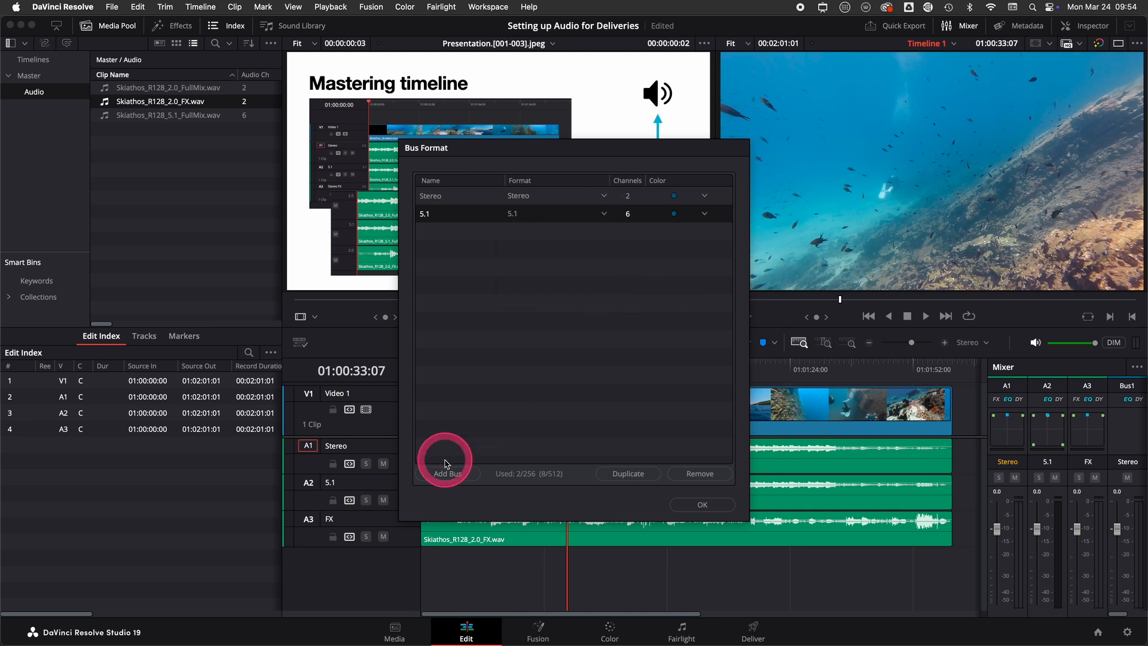
- Add a third bus and rename it FX alongside the 5.1 bus
{"action": "left_click", "coordinate": [447, 474]}
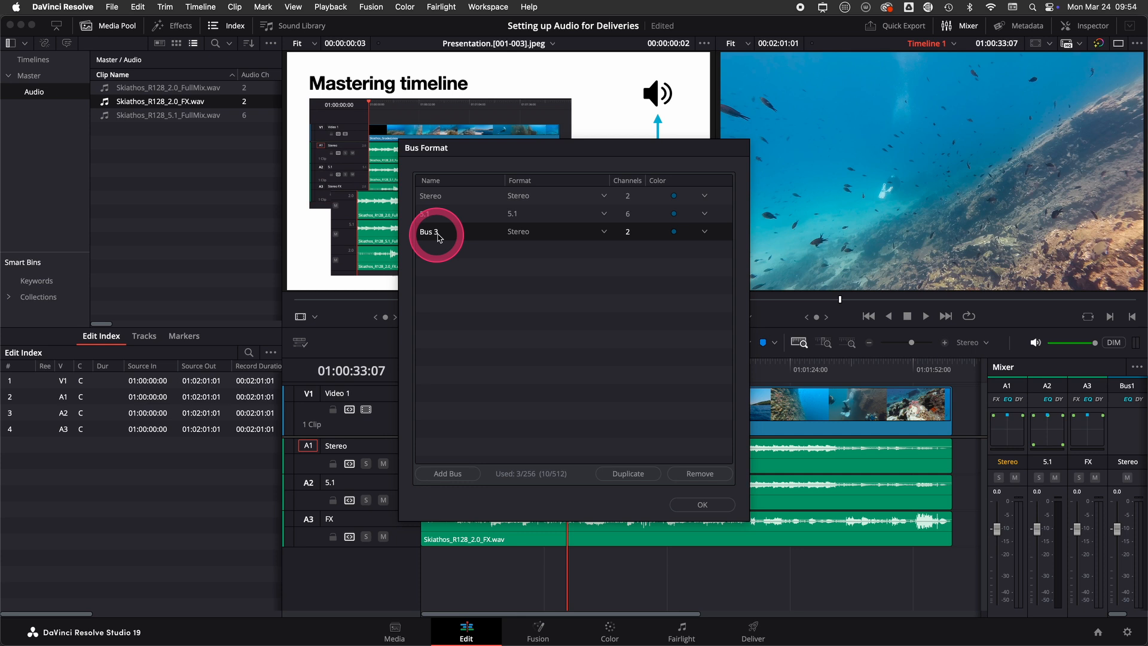
{"action": "double_click", "coordinate": [431, 231]}
{"action": "type", "text": "FX"}
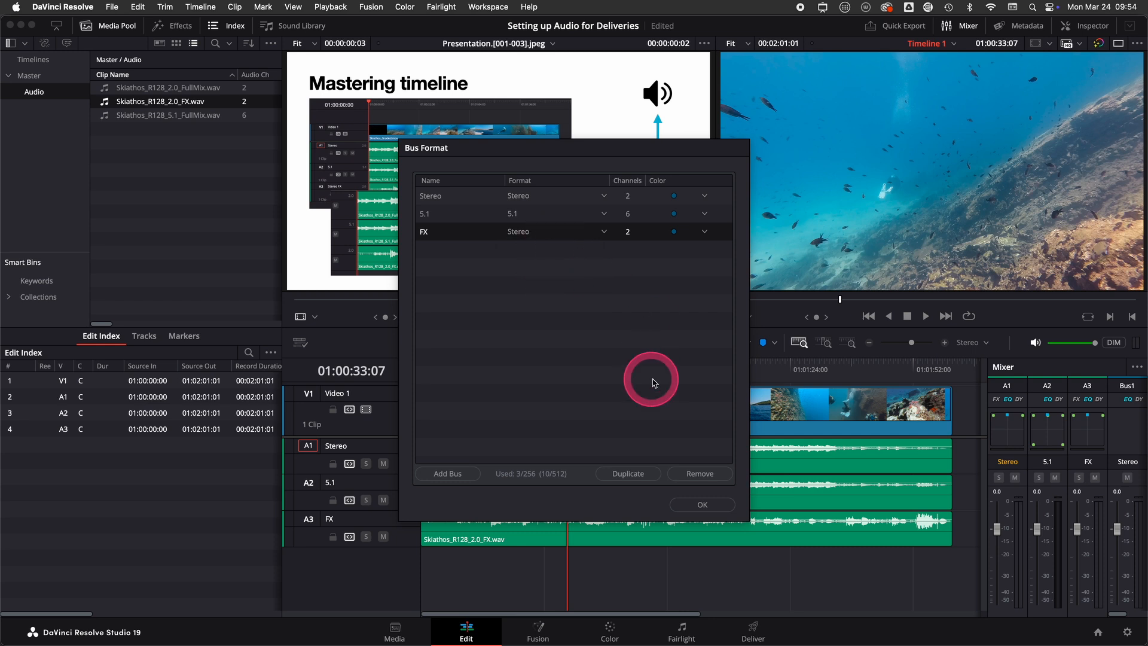
{"action": "left_click", "coordinate": [701, 505]}
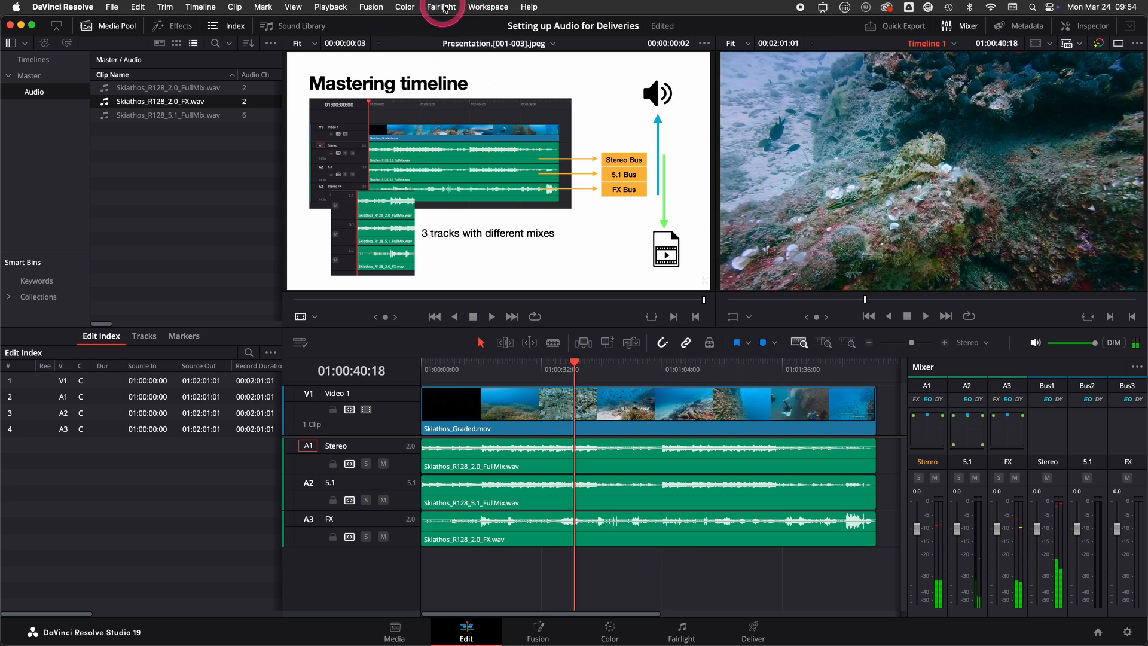
- Reopen the Fairlight menu to reach bus assignment
{"action": "left_click", "coordinate": [441, 7]}
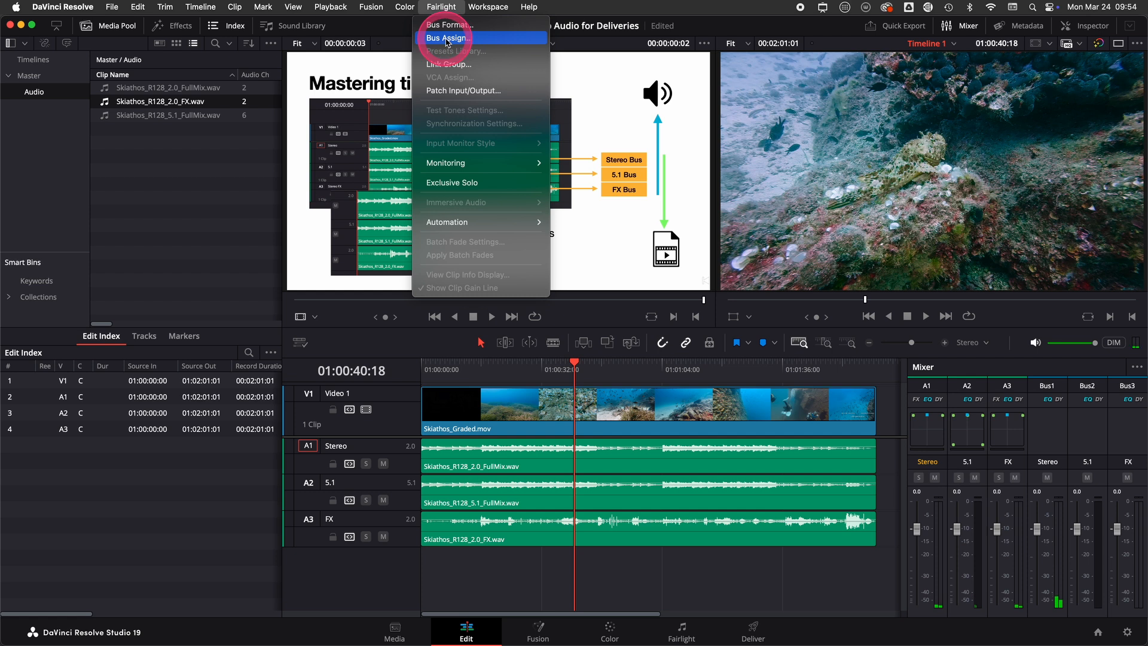
- In Bus Assign, send the 5.1 track to B2:5.1 Out and FX to B3:FX Out, then close
{"action": "left_click", "coordinate": [445, 38]}
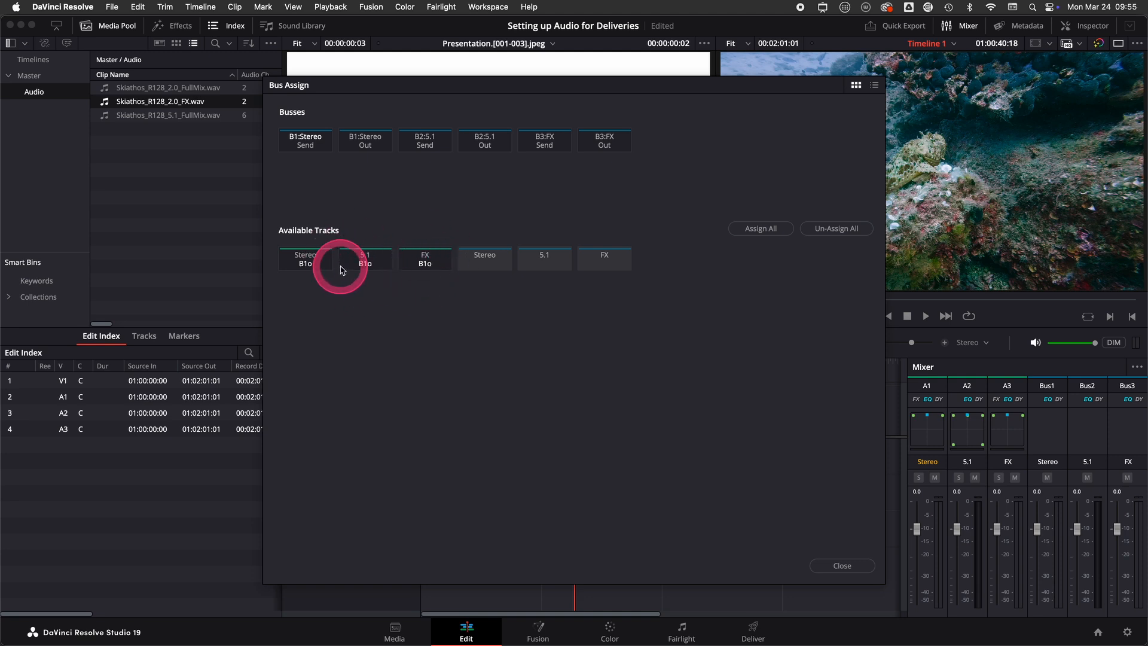
{"action": "mouse_move", "coordinate": [335, 308]}
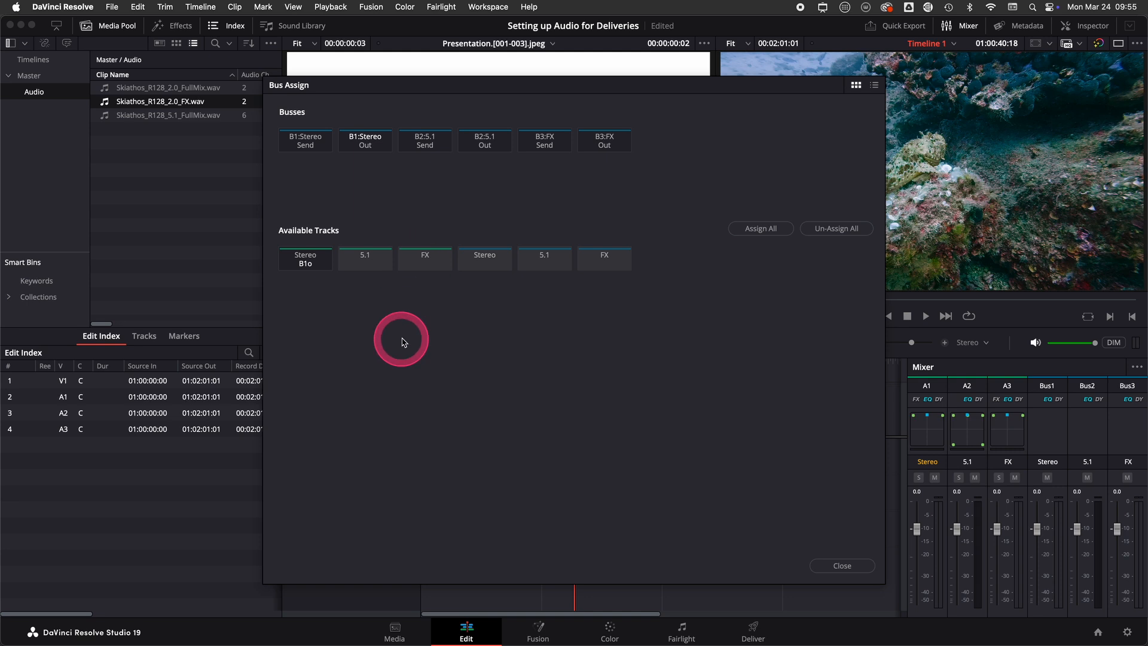
{"action": "mouse_move", "coordinate": [465, 210]}
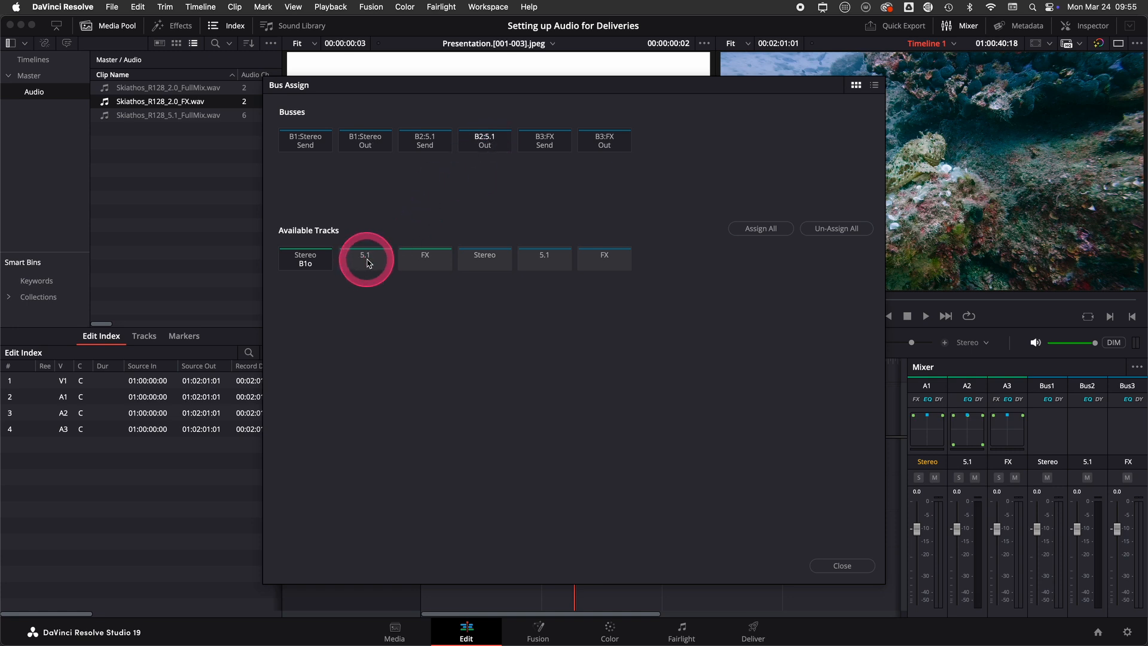
{"action": "left_click", "coordinate": [364, 259]}
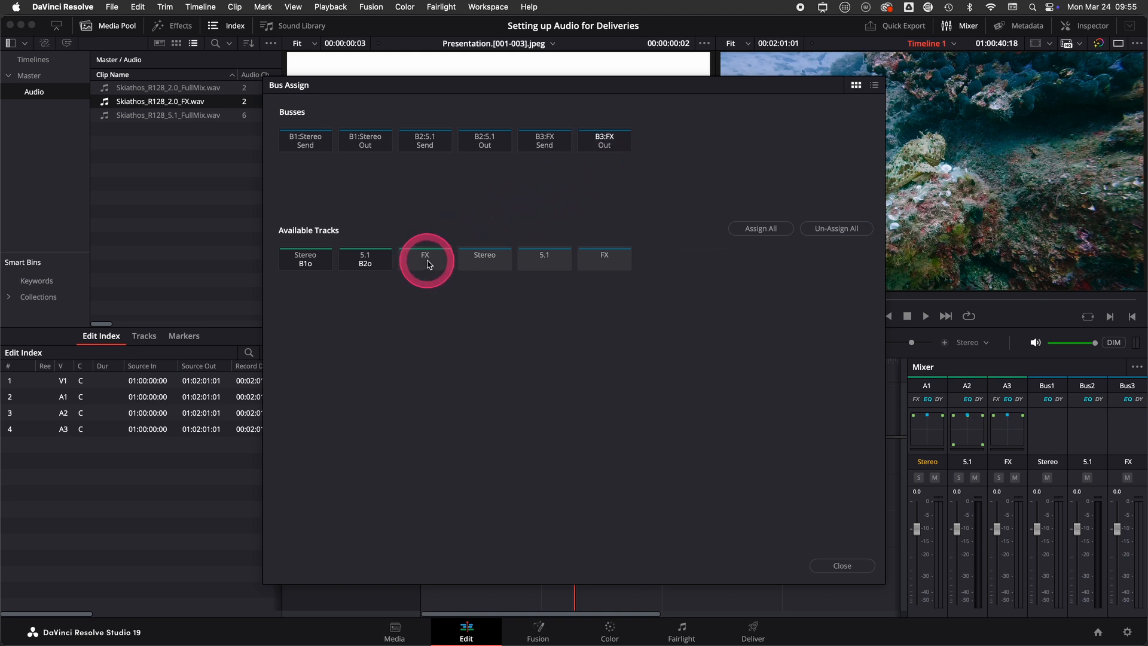
{"action": "left_click", "coordinate": [425, 258]}
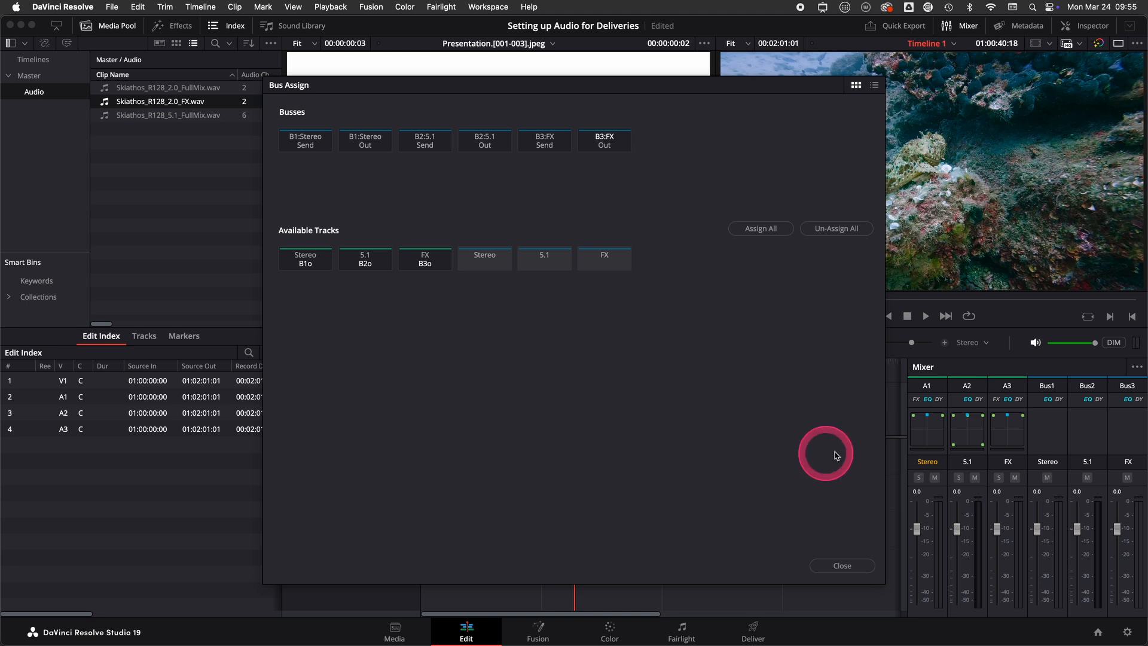
{"action": "left_click", "coordinate": [841, 566]}
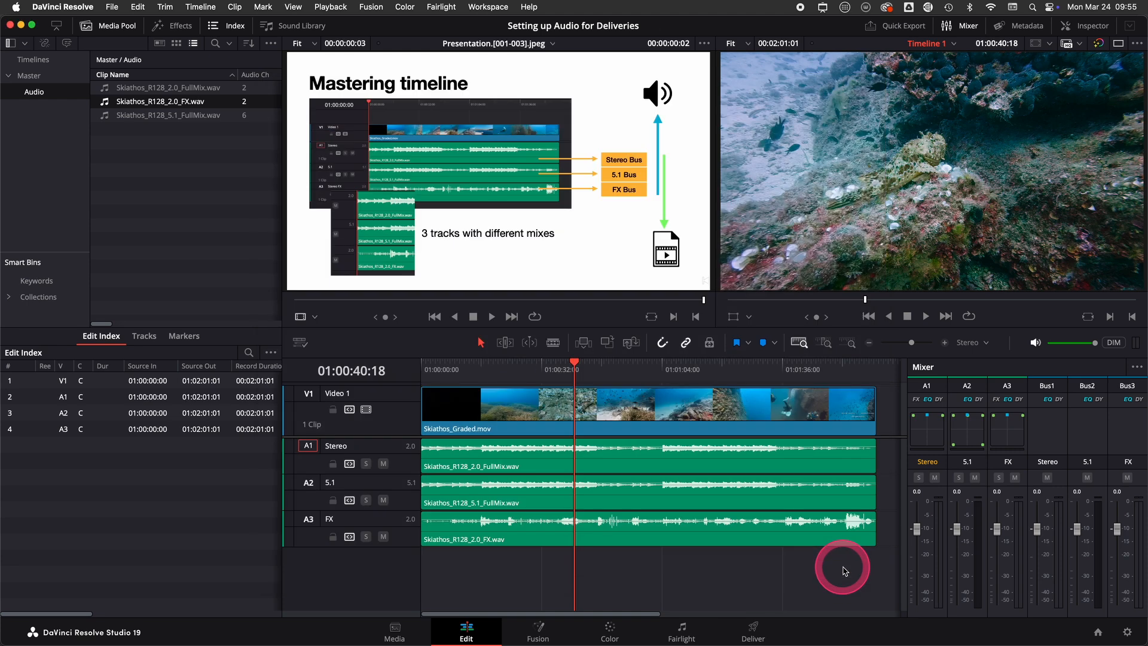
{"action": "mouse_move", "coordinate": [733, 576]}
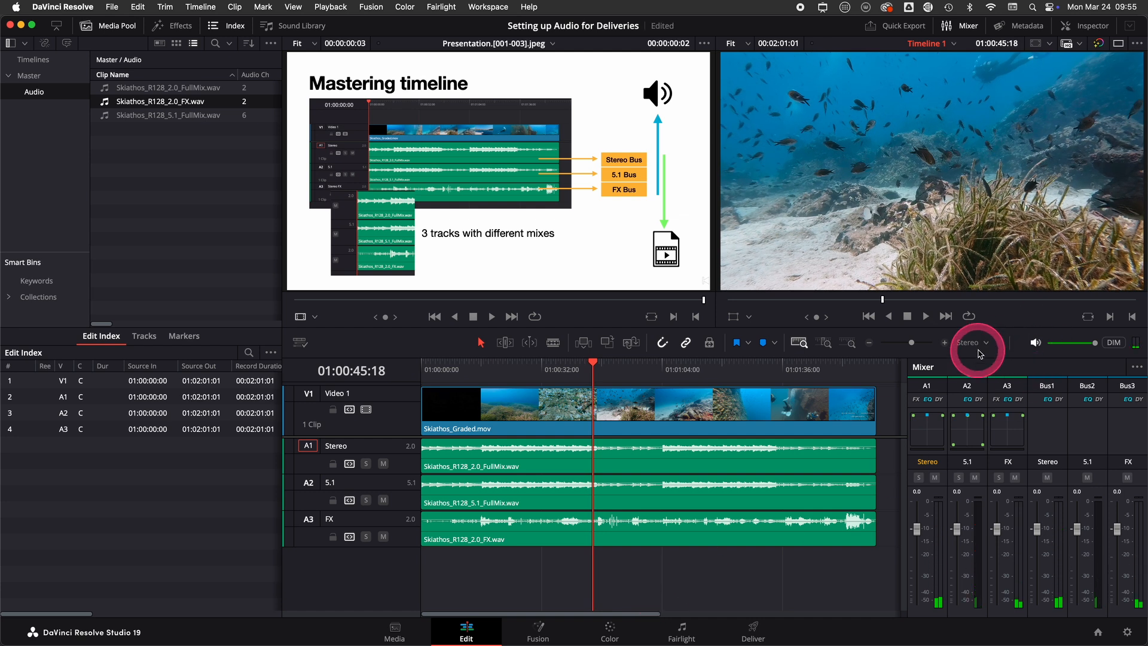
- Set monitoring to the FX bus and play the timeline
{"action": "left_click", "coordinate": [974, 343]}
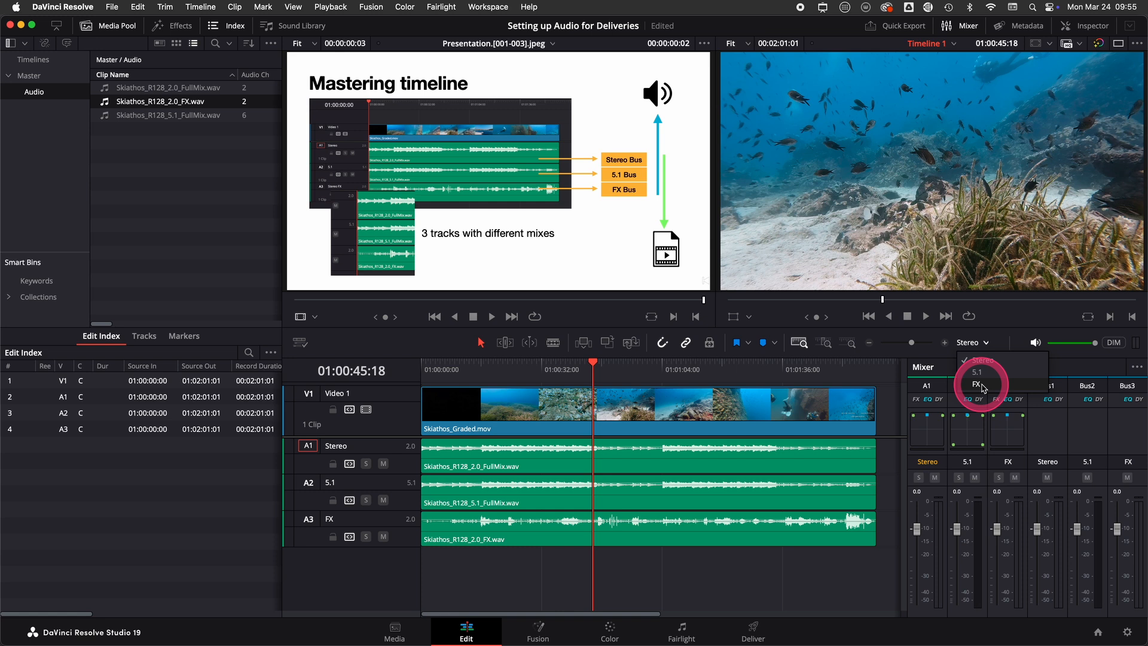
{"action": "left_click", "coordinate": [976, 384]}
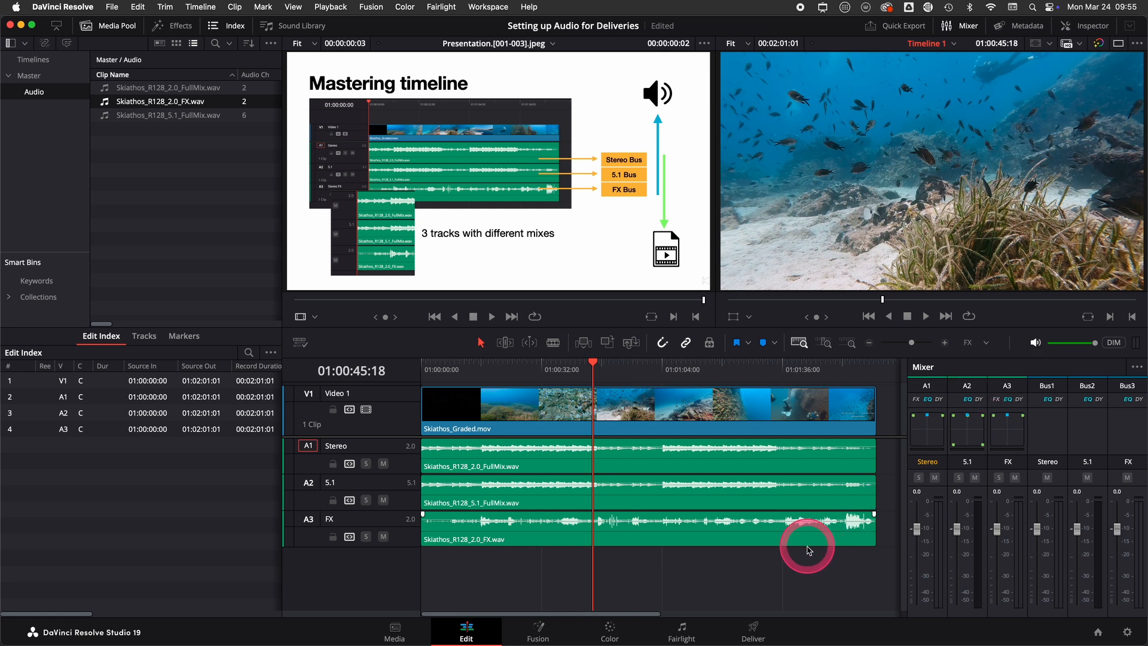
{"action": "left_click", "coordinate": [926, 316]}
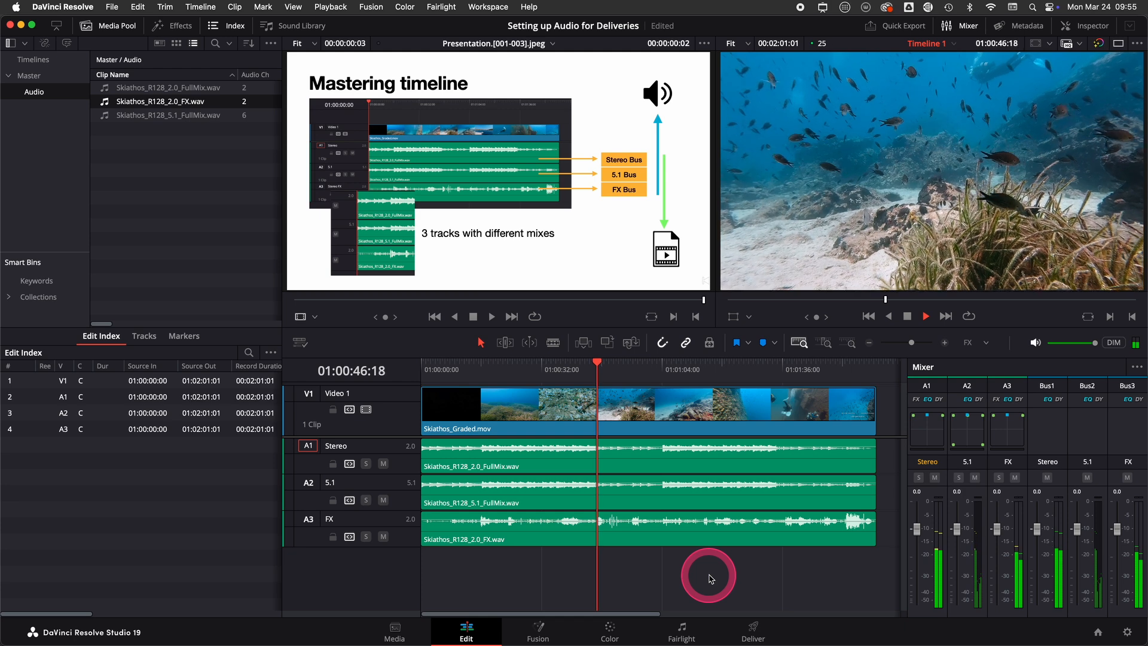